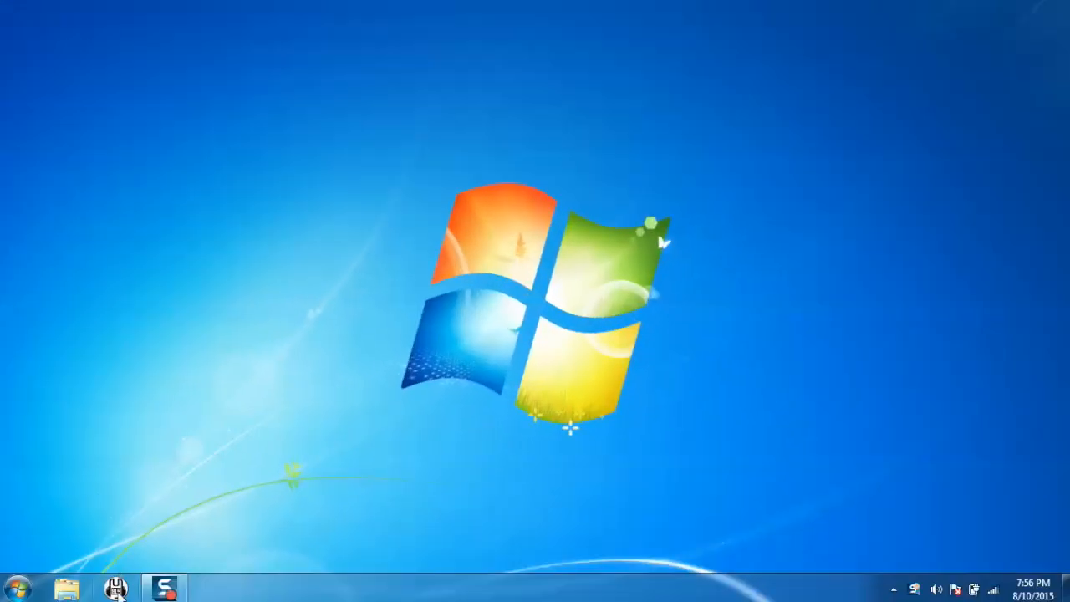
{"action": "mouse_move", "coordinate": [390, 358]}
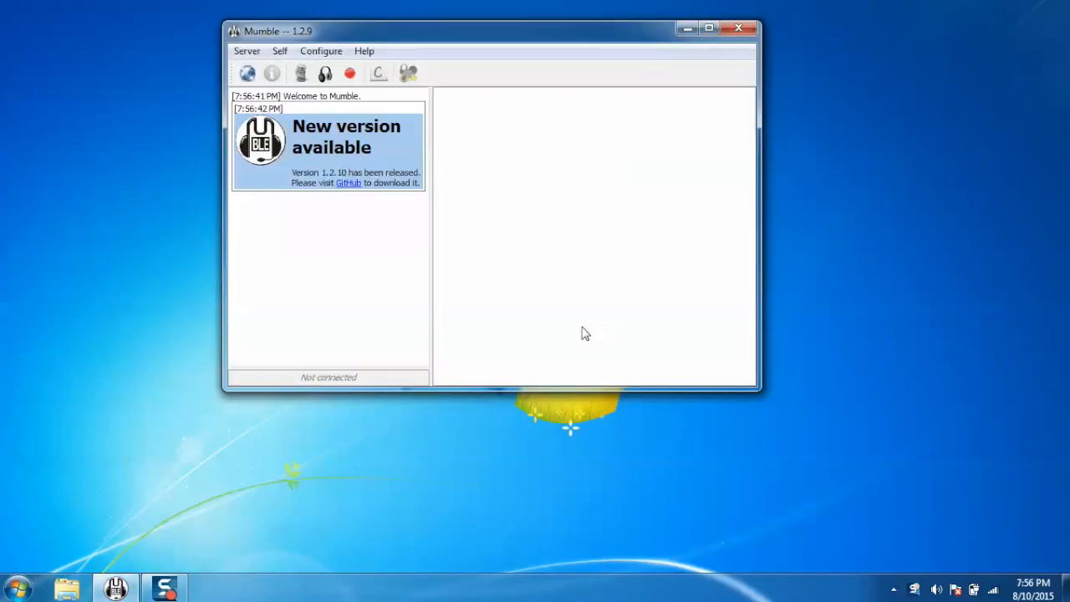
{"action": "mouse_move", "coordinate": [237, 70]}
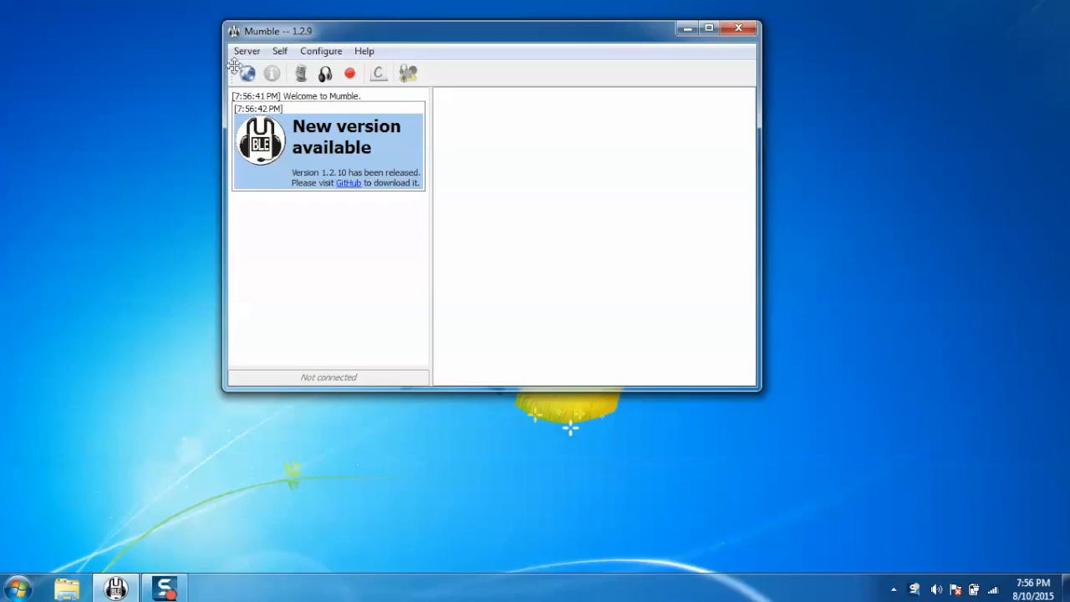
- Connect to the public ShanaHub Mumble server under Asia > Singapore, entering a username
{"action": "left_click", "coordinate": [245, 51]}
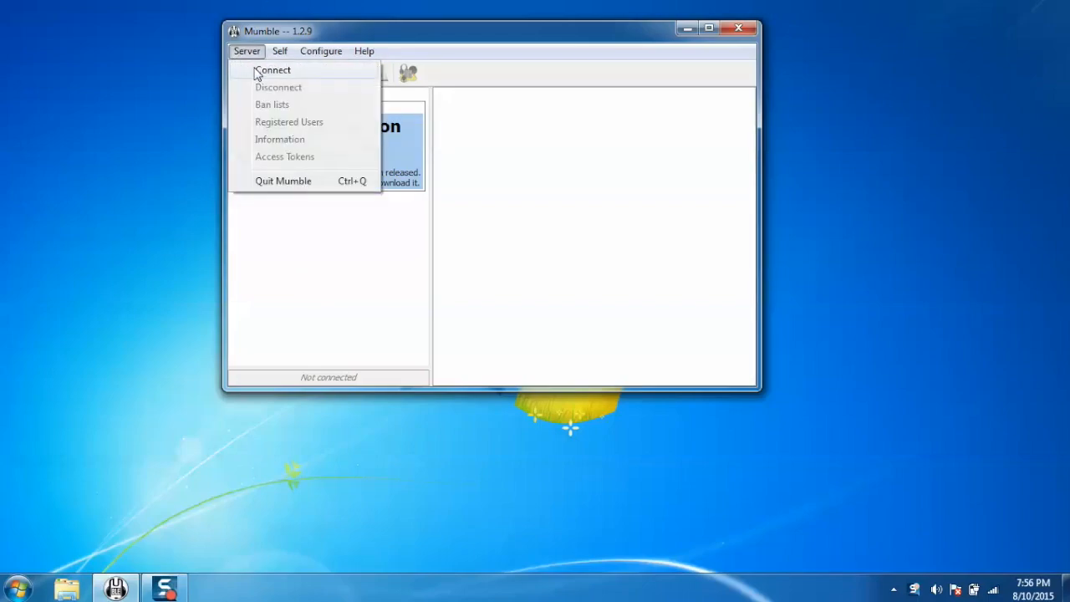
{"action": "left_click", "coordinate": [274, 69]}
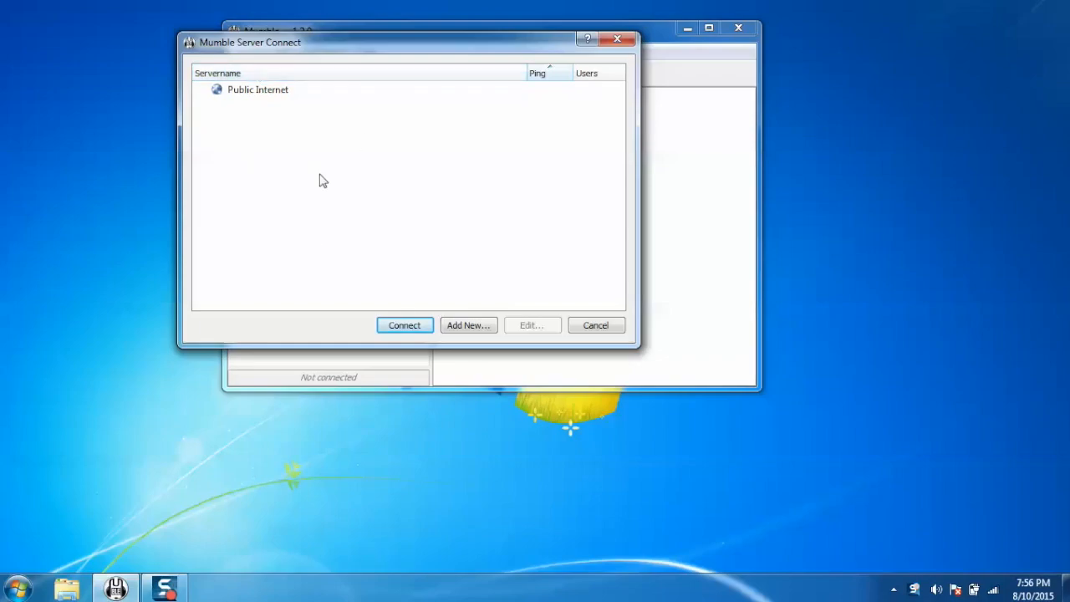
{"action": "left_click", "coordinate": [203, 89]}
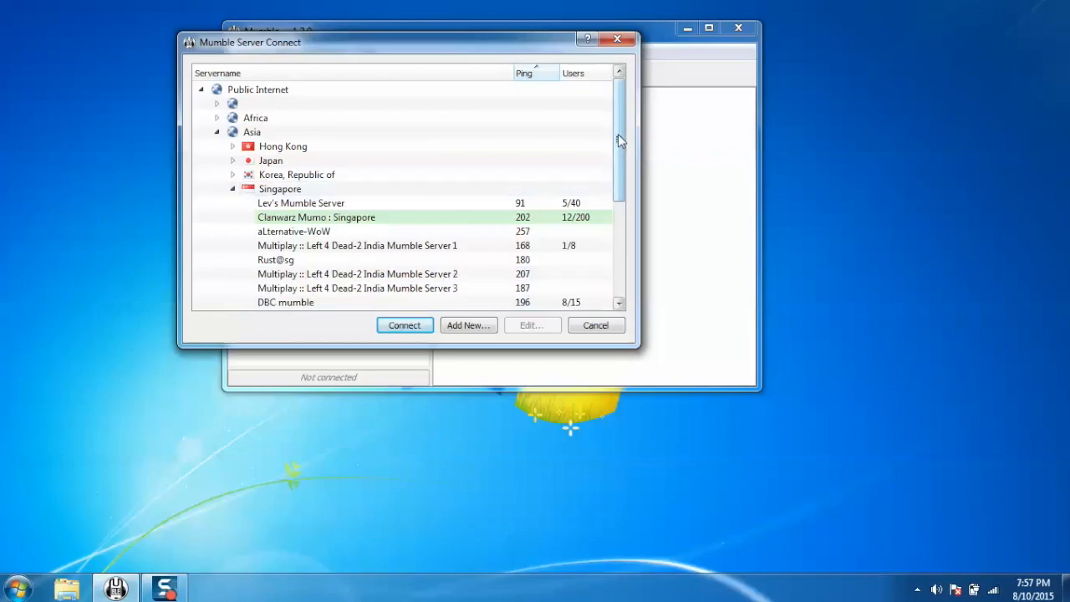
{"action": "scroll", "scroll_direction": "down", "scroll_amount": 3}
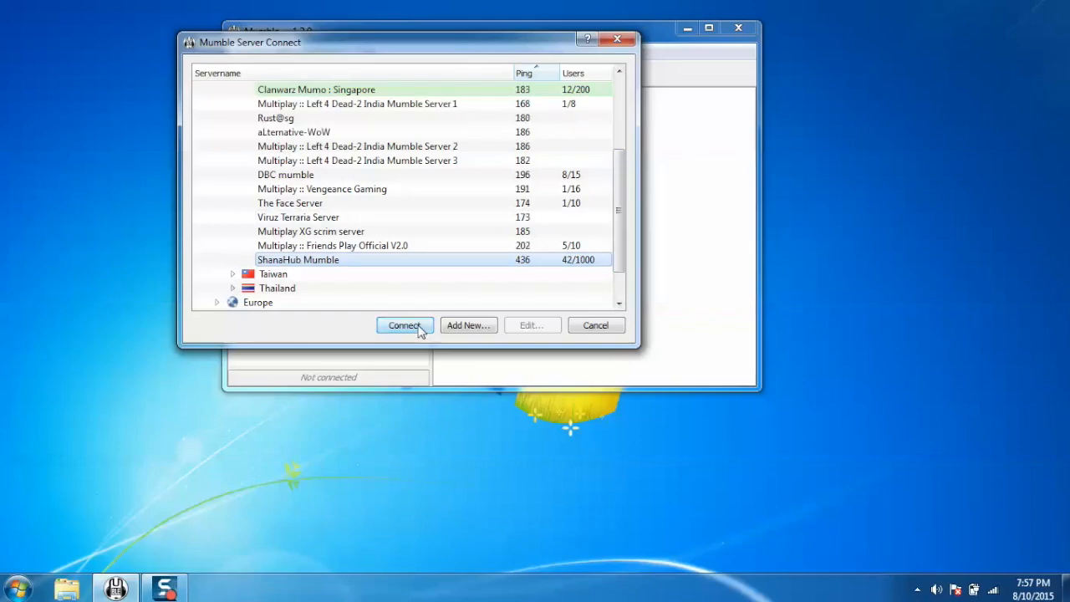
{"action": "left_click", "coordinate": [404, 325]}
{"action": "type", "text": "Jamy"}
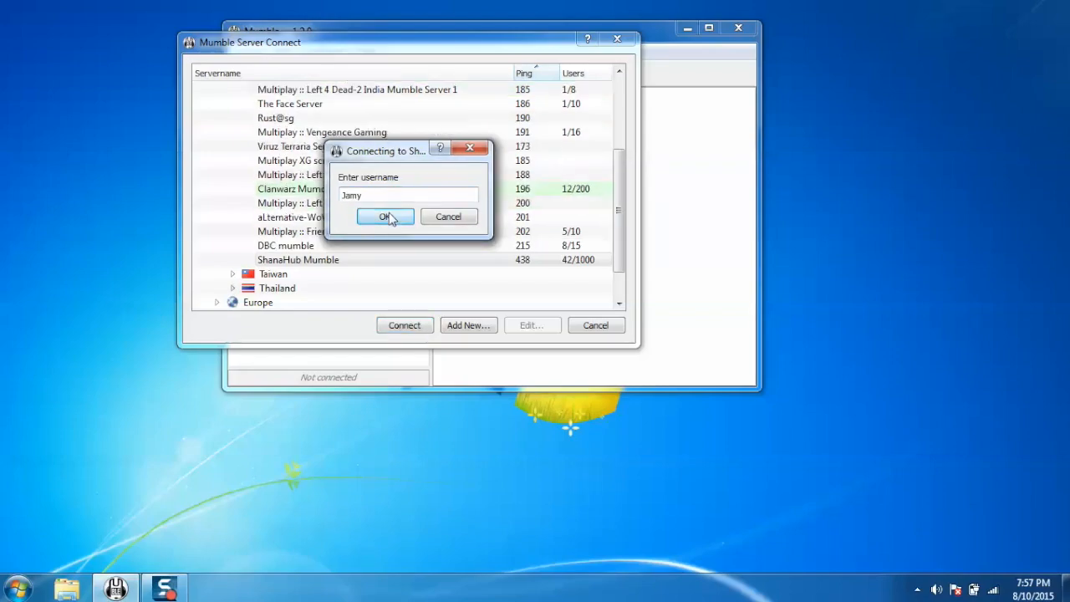
{"action": "left_click", "coordinate": [385, 216]}
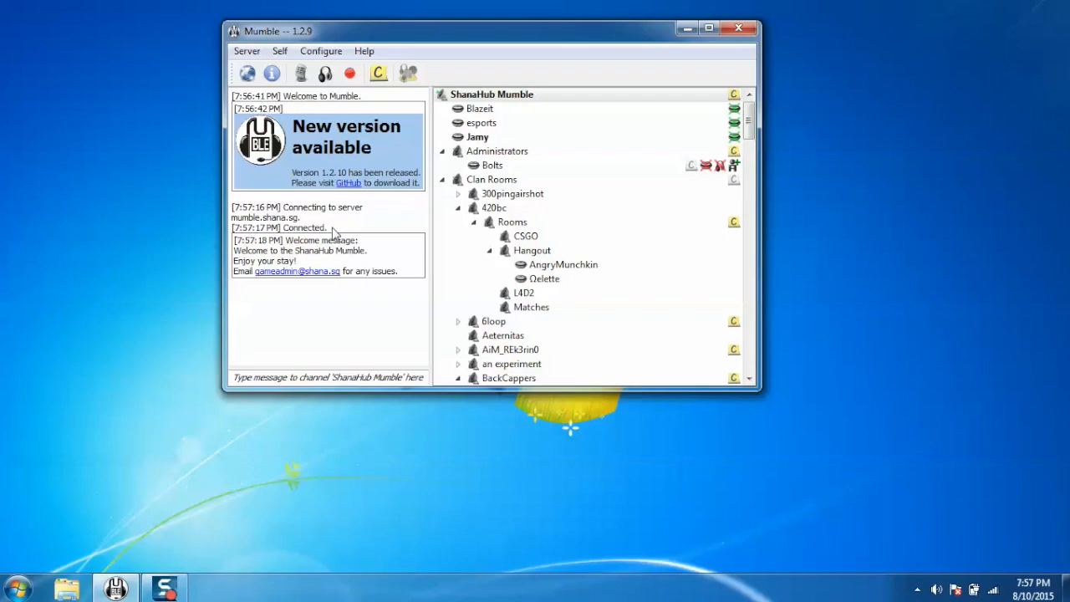
{"action": "mouse_move", "coordinate": [482, 108]}
{"action": "type", "text": "Hi"}
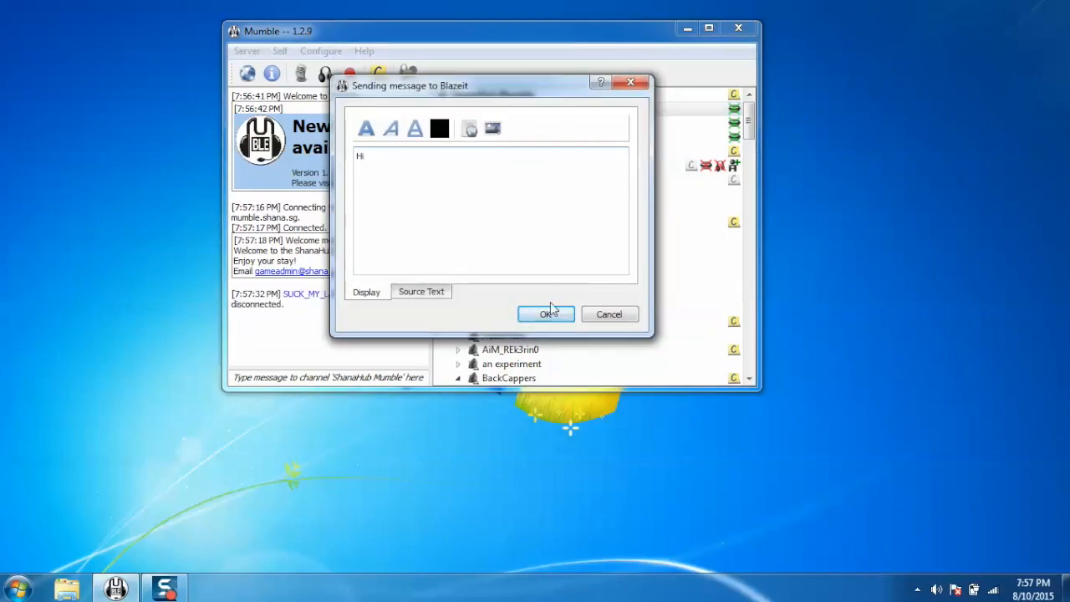
- Send a private 'Hi' text message to another user on ShanaHub
{"action": "left_click", "coordinate": [545, 313]}
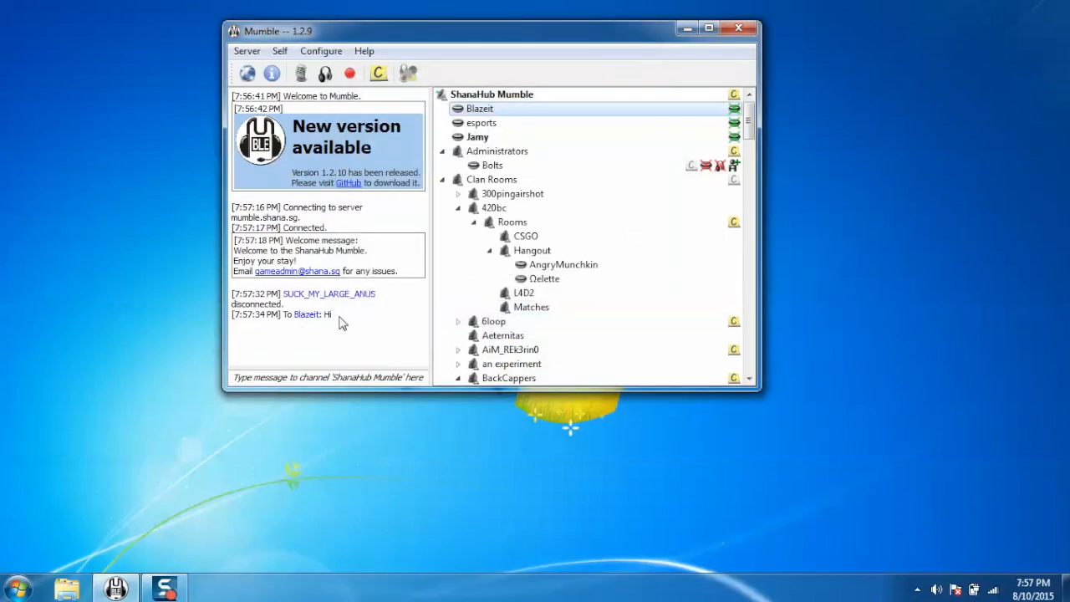
{"action": "left_click", "coordinate": [282, 314]}
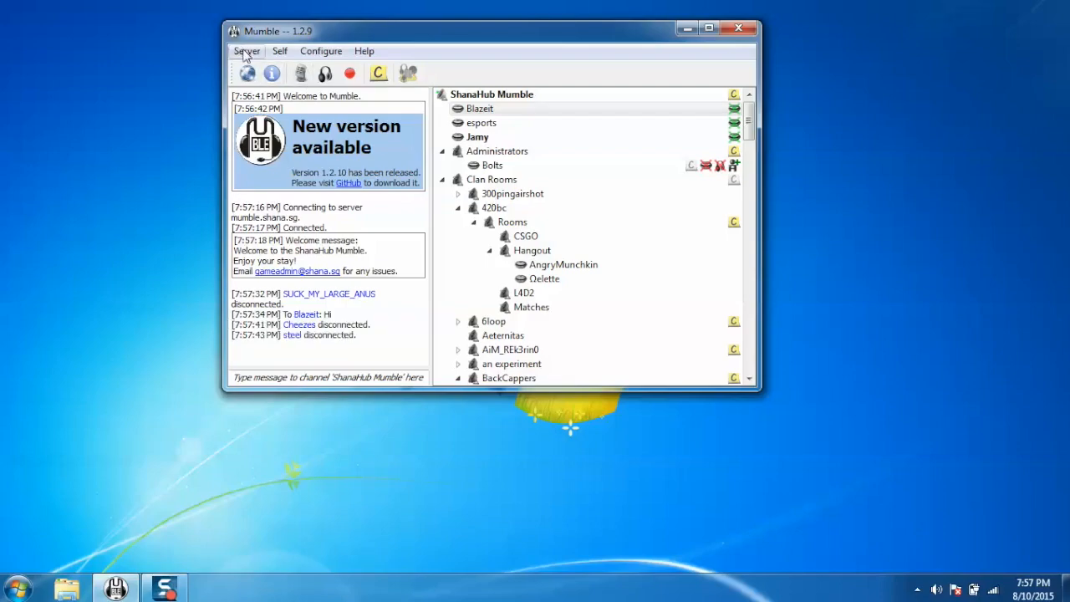
- Disconnect from ShanaHub Mumble and reopen the Mumble Server Connect list
{"action": "left_click", "coordinate": [245, 51]}
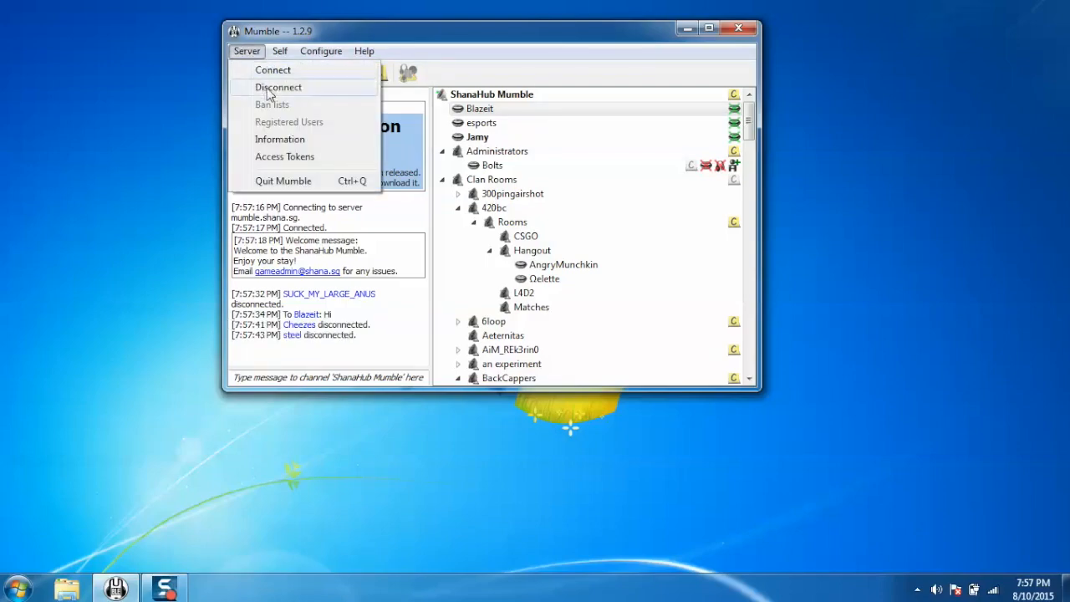
{"action": "left_click", "coordinate": [278, 87]}
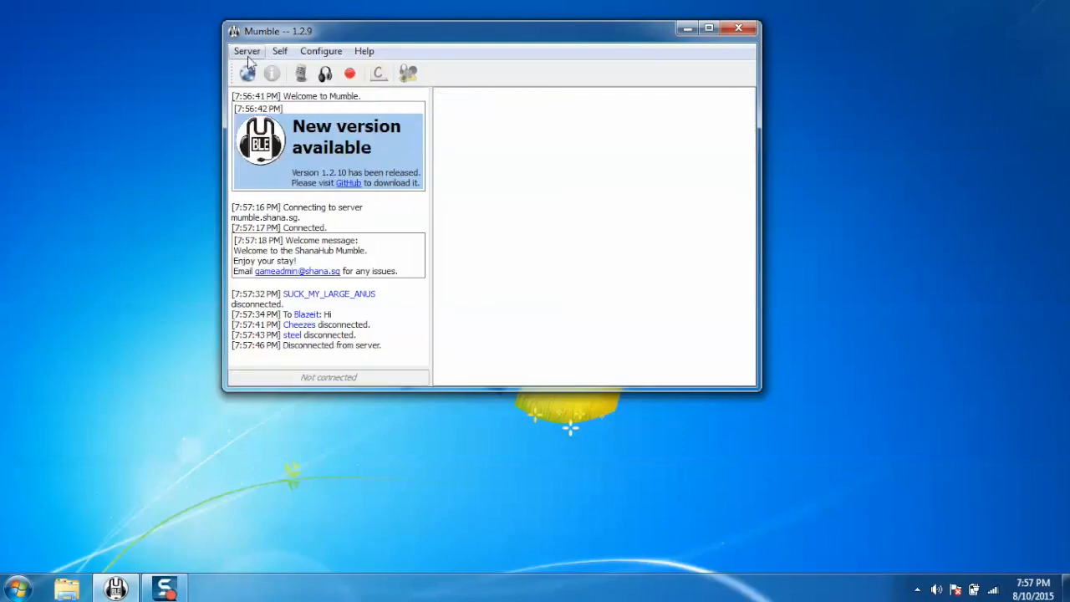
{"action": "left_click", "coordinate": [246, 51]}
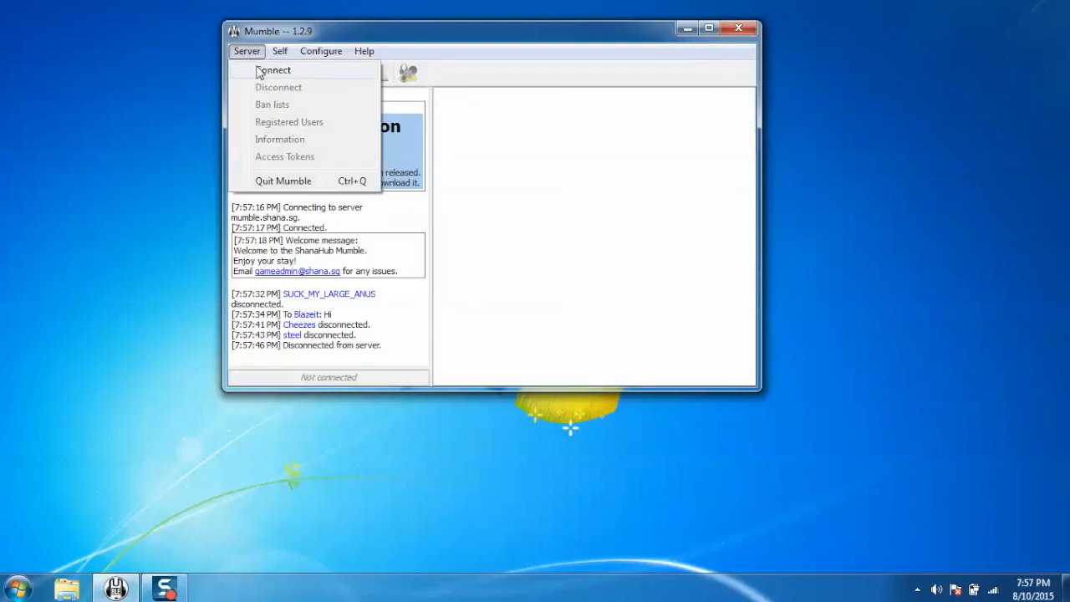
{"action": "left_click", "coordinate": [270, 69]}
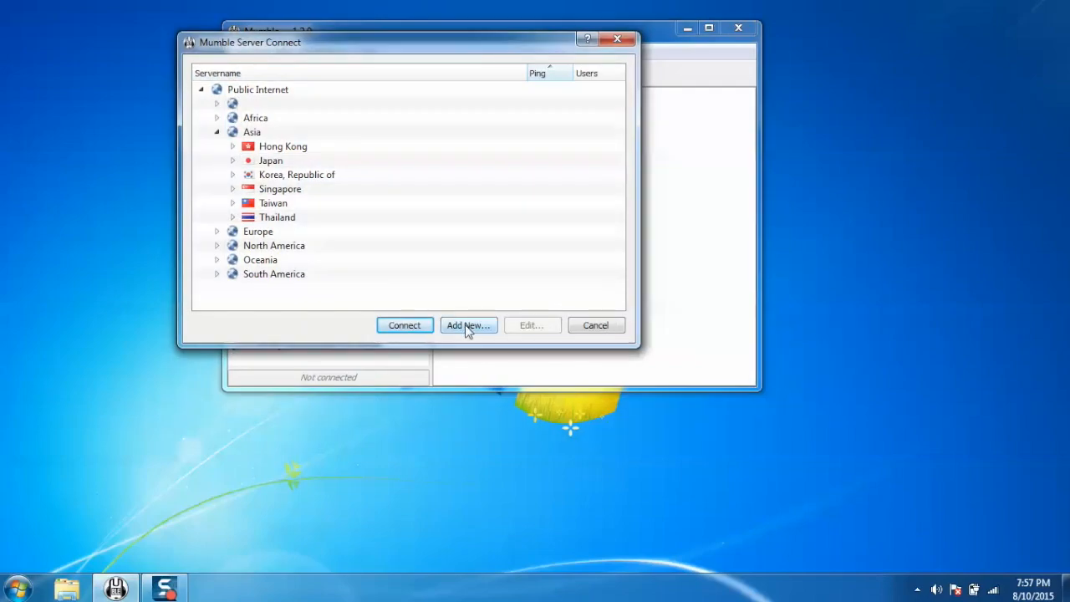
- Add favorite Mumle_test_Server at mumble.openspeak.cc, port 64747, and inspect its entry
{"action": "left_click", "coordinate": [468, 325]}
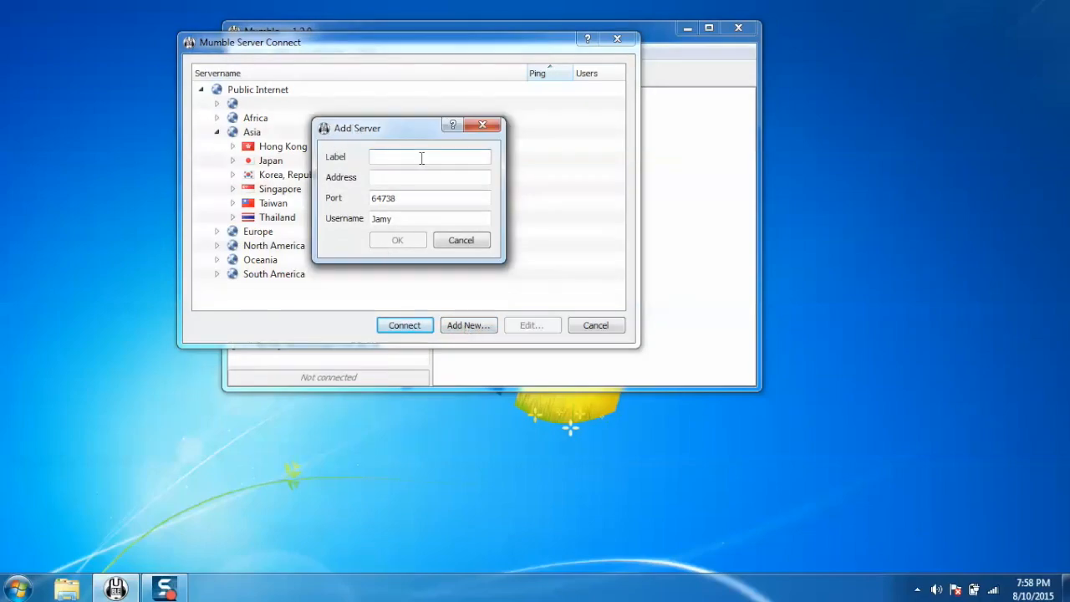
{"action": "type", "text": "Mumle_test_"}
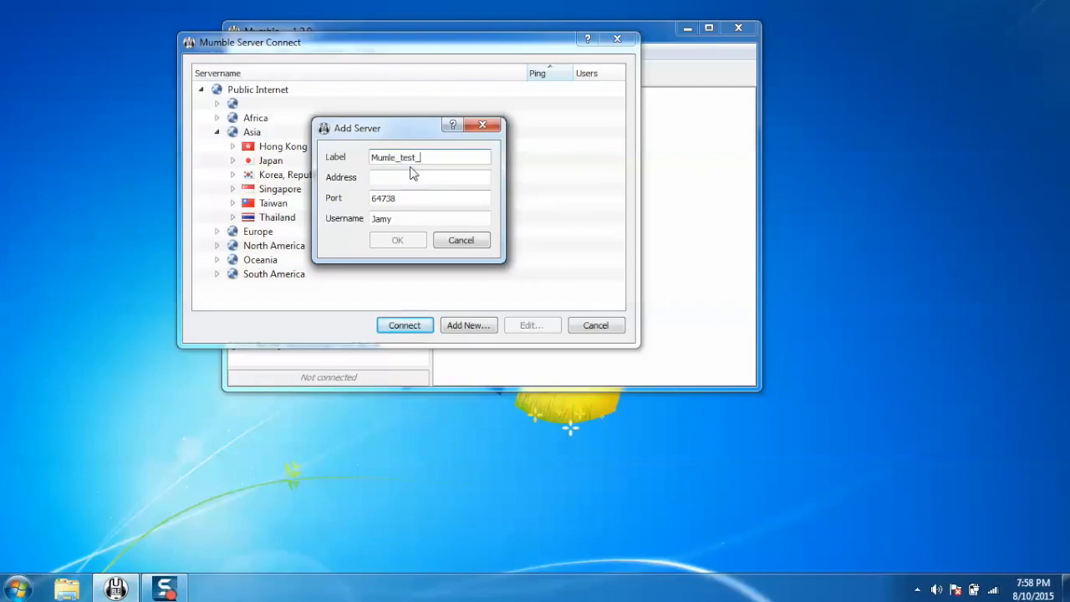
{"action": "type", "text": "Server"}
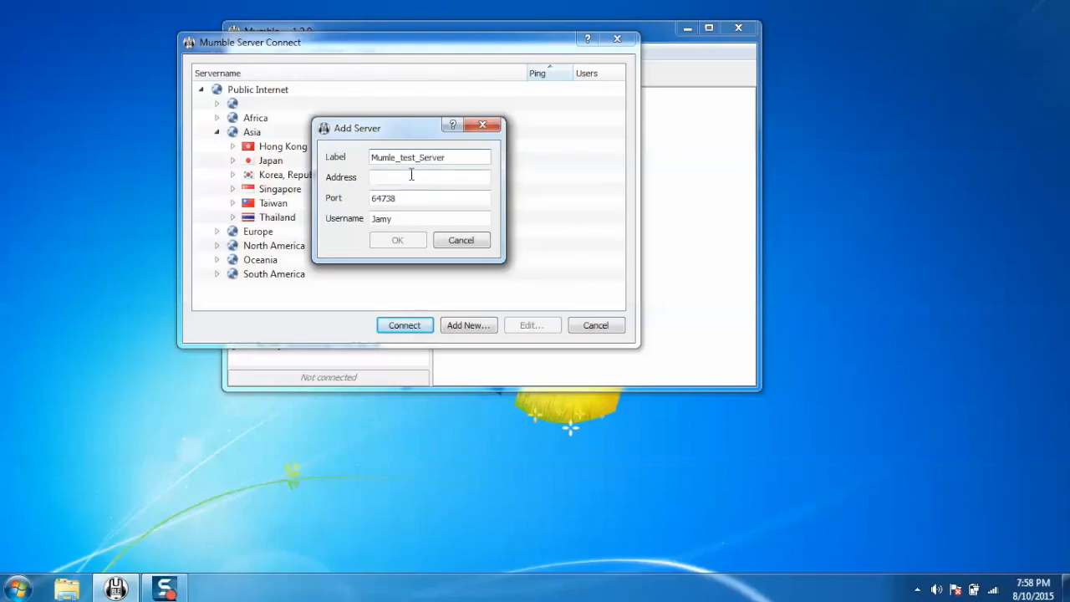
{"action": "left_click", "coordinate": [429, 177]}
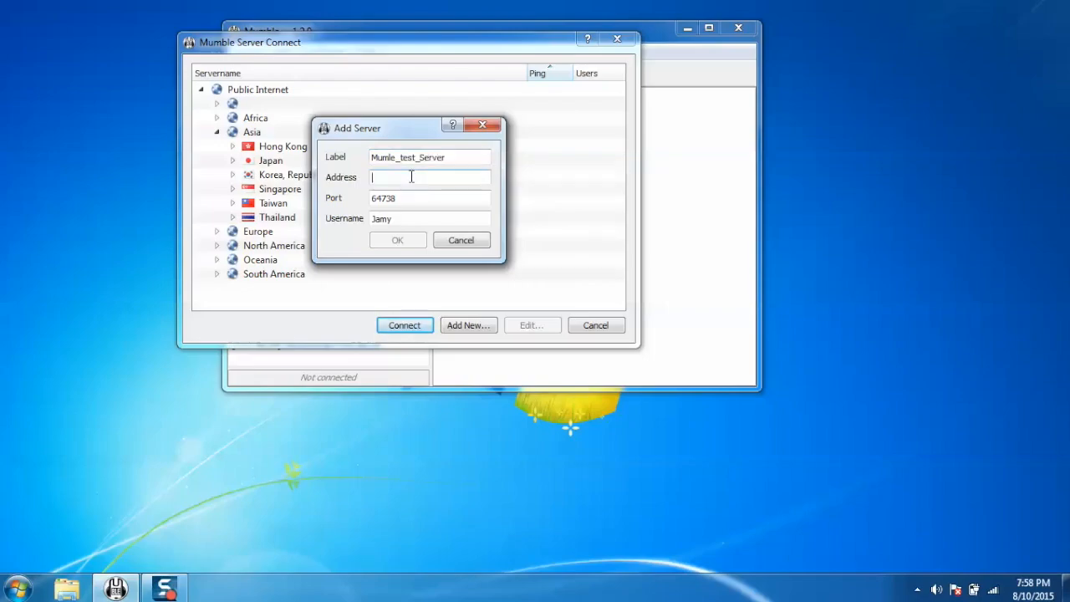
{"action": "type", "text": "mumble.openspeak.cc"}
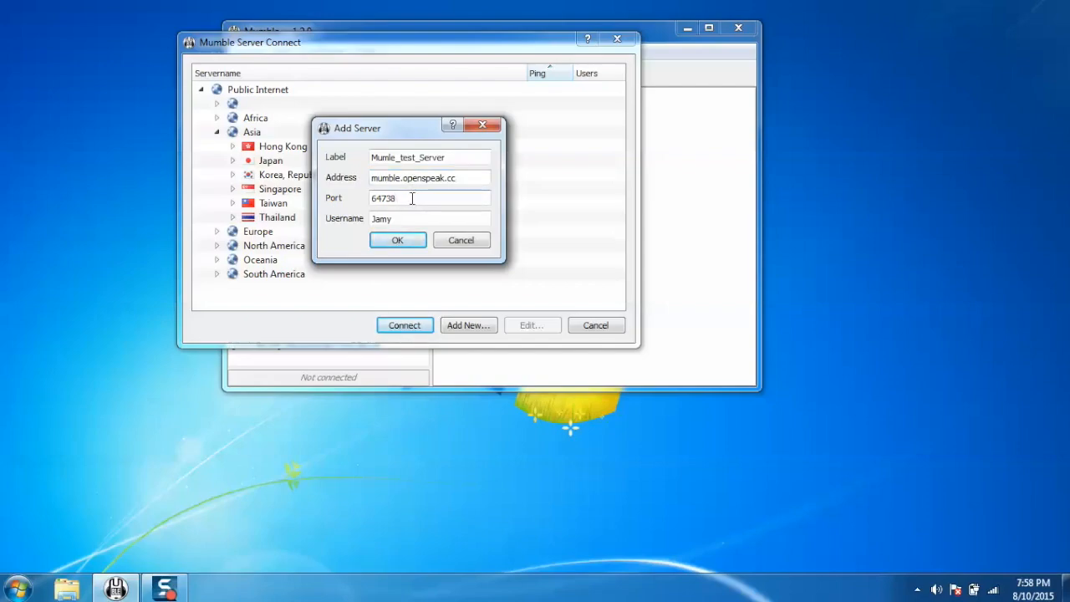
{"action": "key", "text": "BackSpace"}
{"action": "type", "text": "47"}
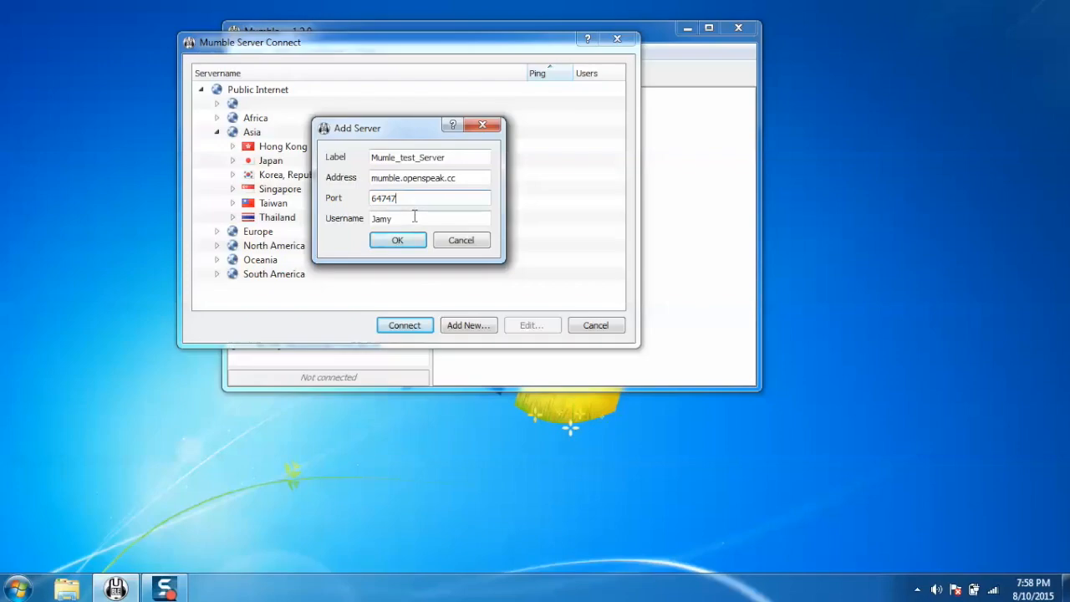
{"action": "left_click", "coordinate": [397, 240]}
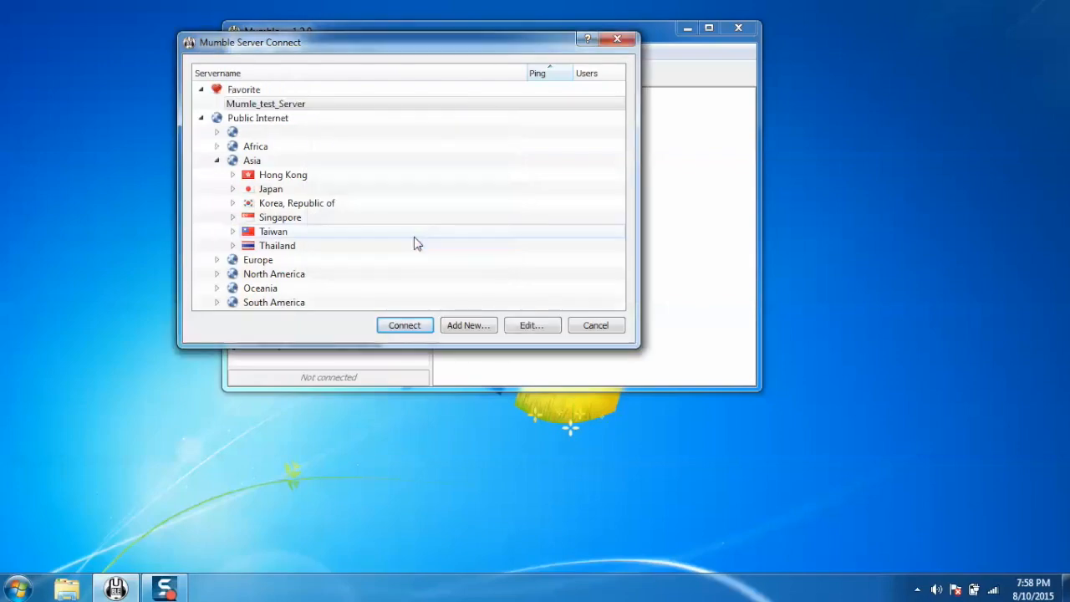
{"action": "left_click", "coordinate": [265, 104]}
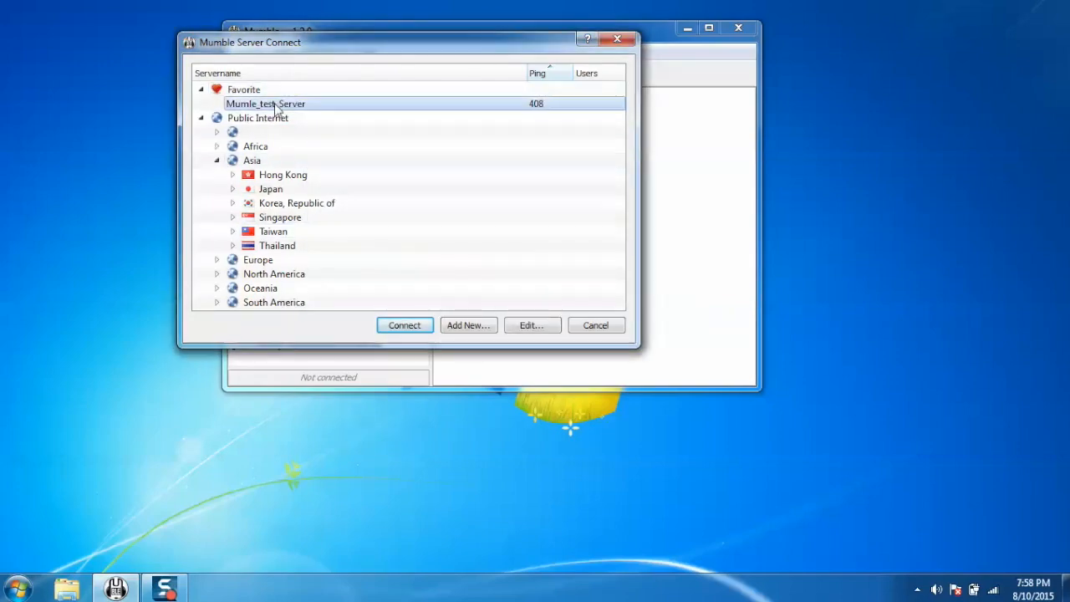
{"action": "mouse_move", "coordinate": [276, 109]}
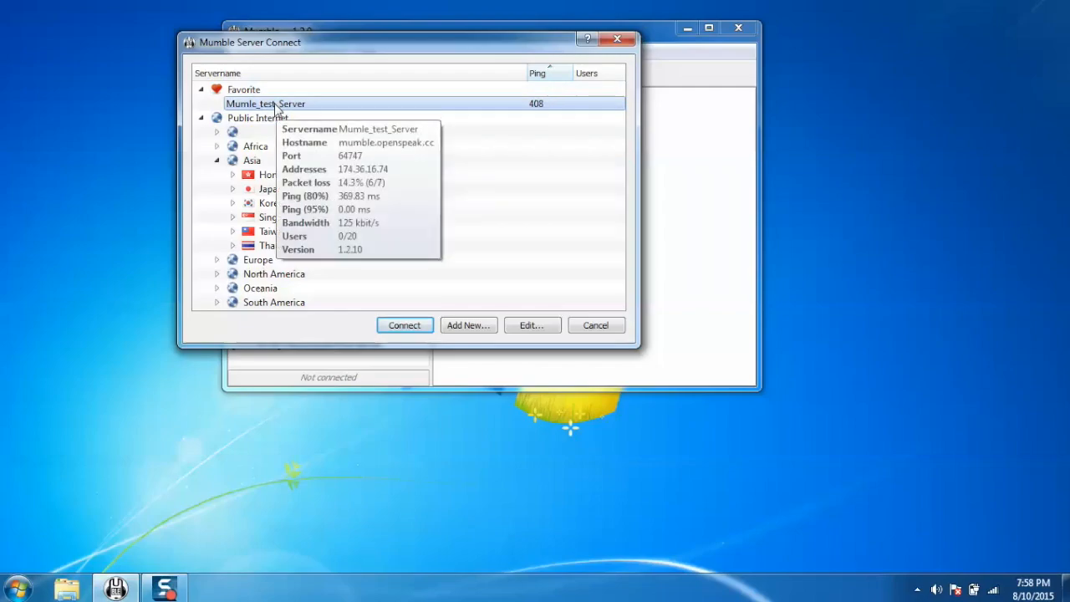